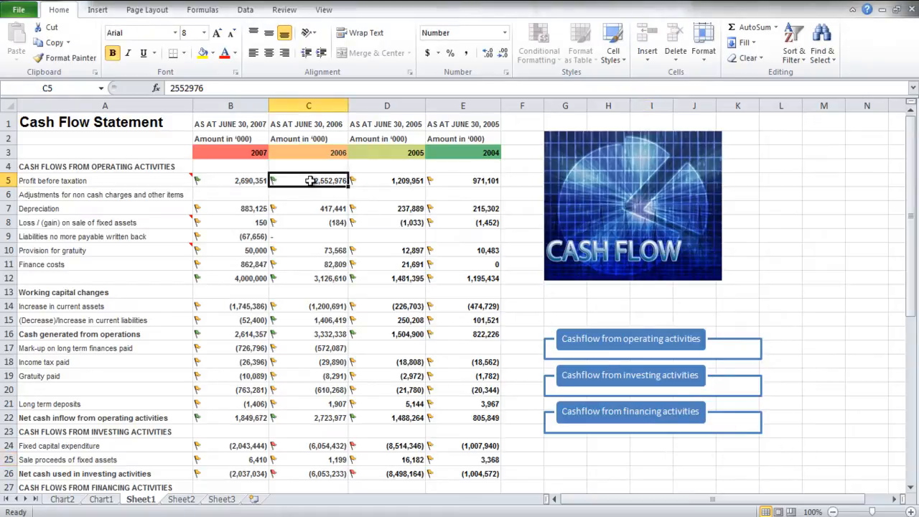
Disable 'Show Mini Toolbar on selection' in General options and test by editing cell C5.
{"action": "double_click", "coordinate": [313, 181]}
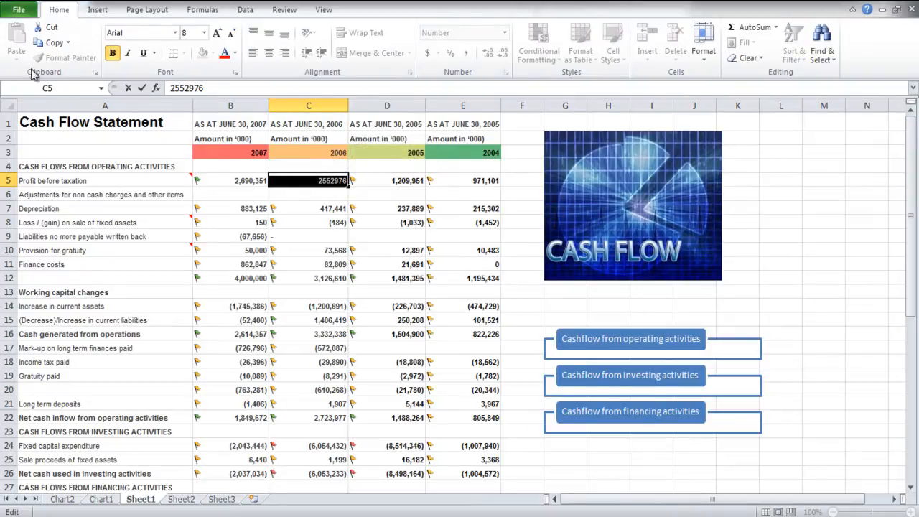
{"action": "left_click", "coordinate": [18, 12]}
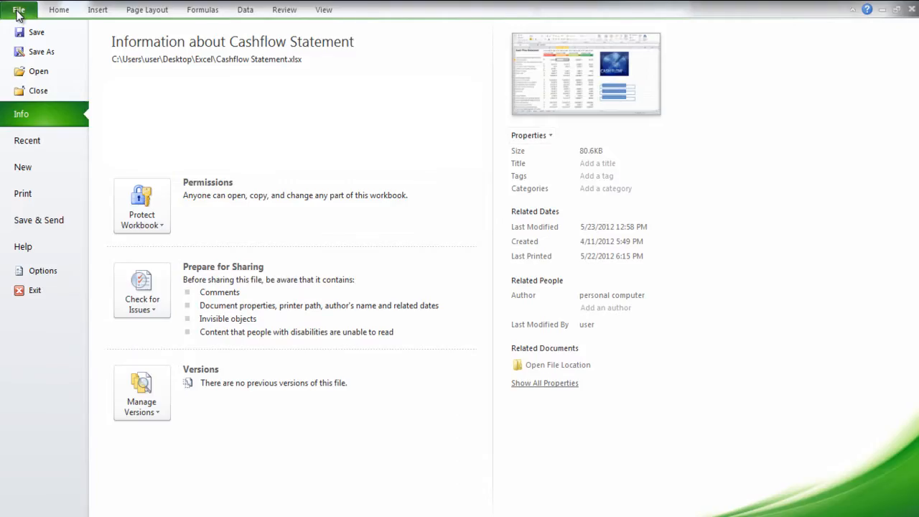
{"action": "mouse_move", "coordinate": [36, 151]}
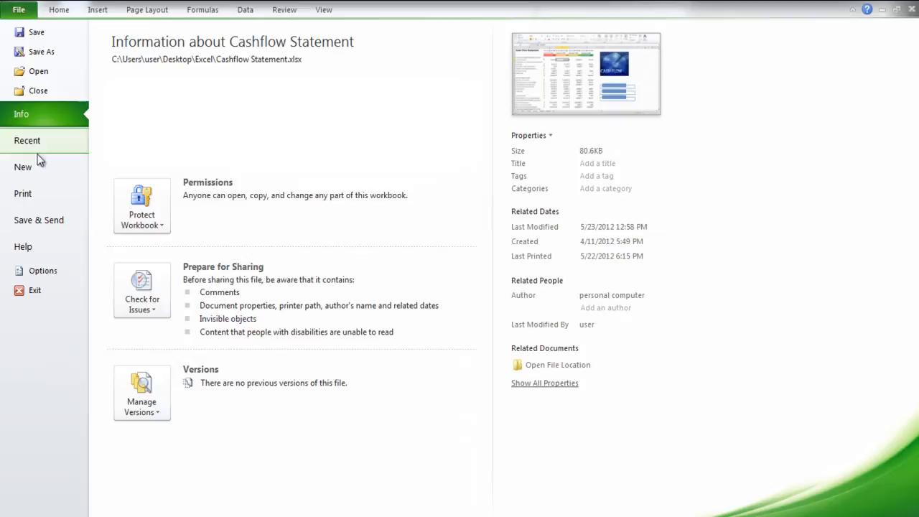
{"action": "left_click", "coordinate": [35, 270]}
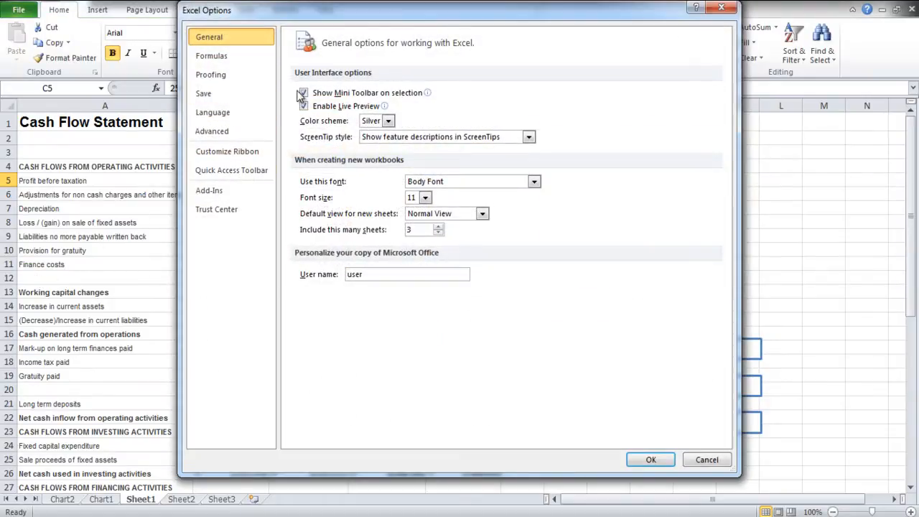
{"action": "left_click", "coordinate": [304, 92]}
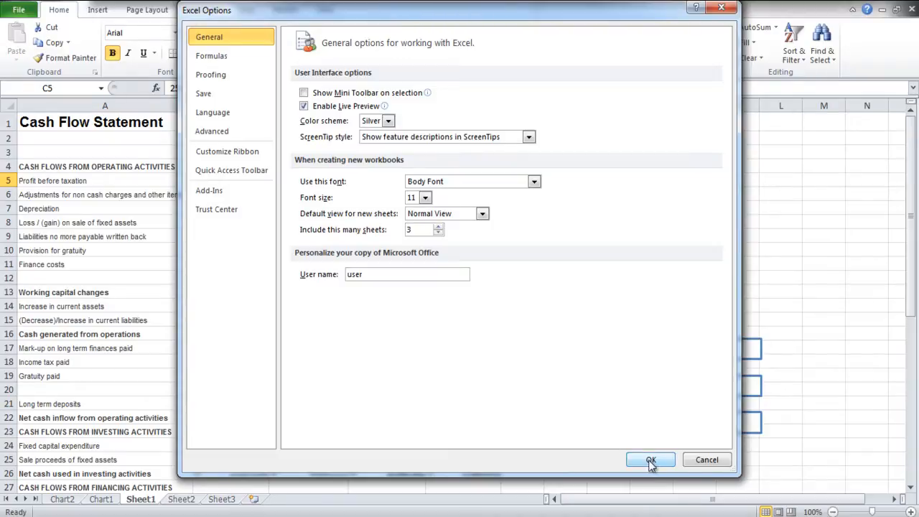
{"action": "left_click", "coordinate": [650, 460]}
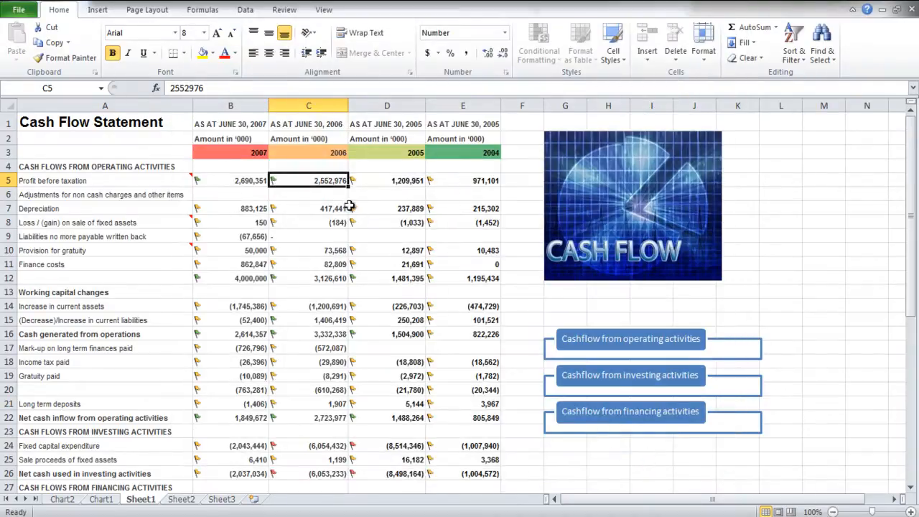
{"action": "double_click", "coordinate": [322, 181]}
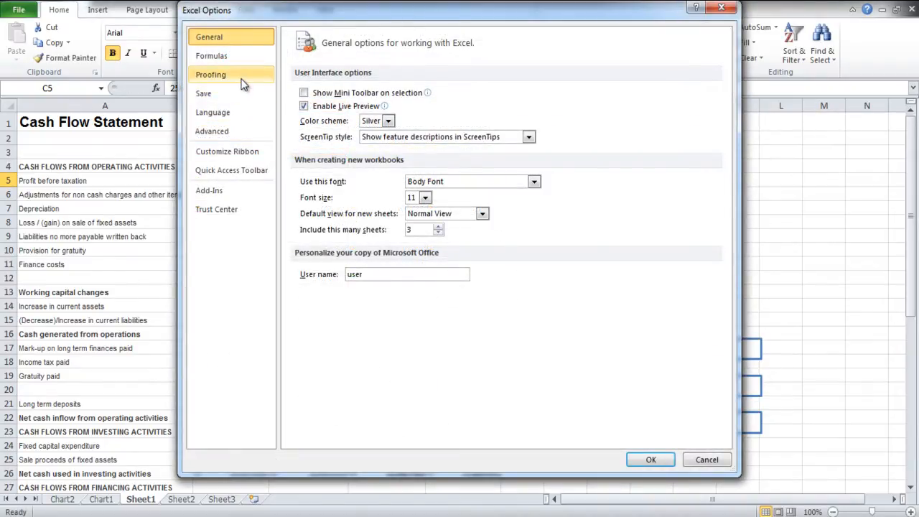
Reach the AutoCorrect settings for English (U.S.) through the Proofing options.
{"action": "left_click", "coordinate": [211, 75]}
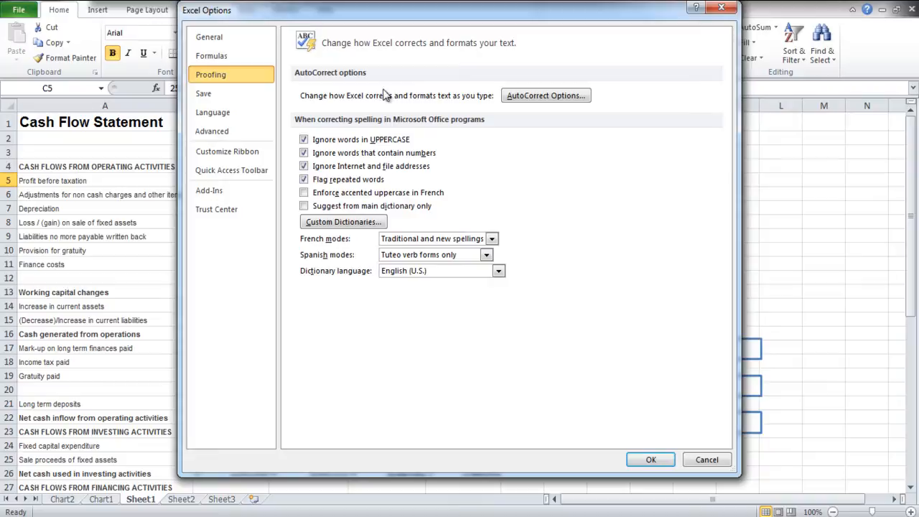
{"action": "left_click", "coordinate": [546, 95]}
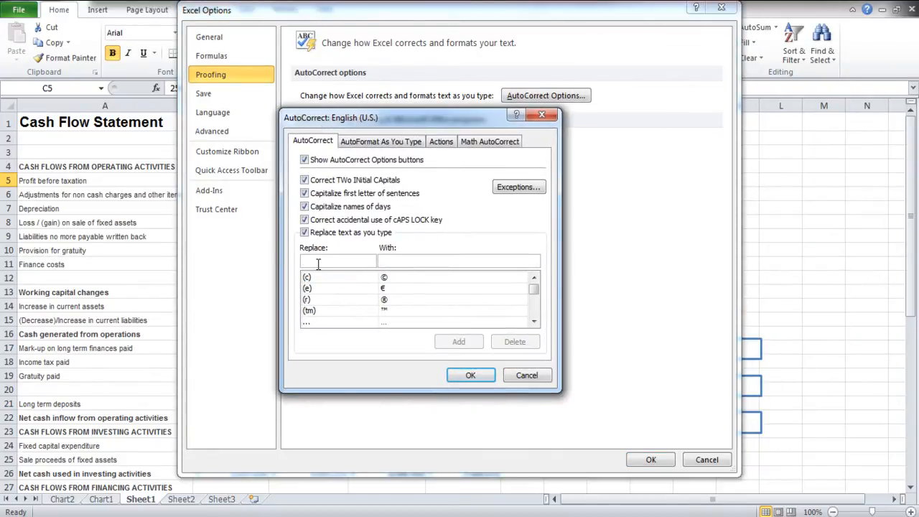
Add an AutoCorrect entry replacing 'rztc' with 'RedZone Tyre Company'.
{"action": "type", "text": "rztc"}
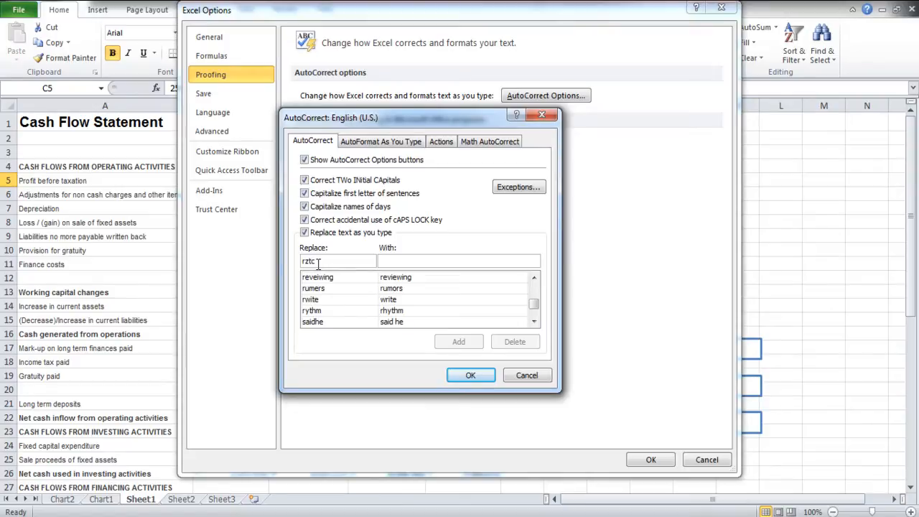
{"action": "type", "text": "RedZone Tyre Company"}
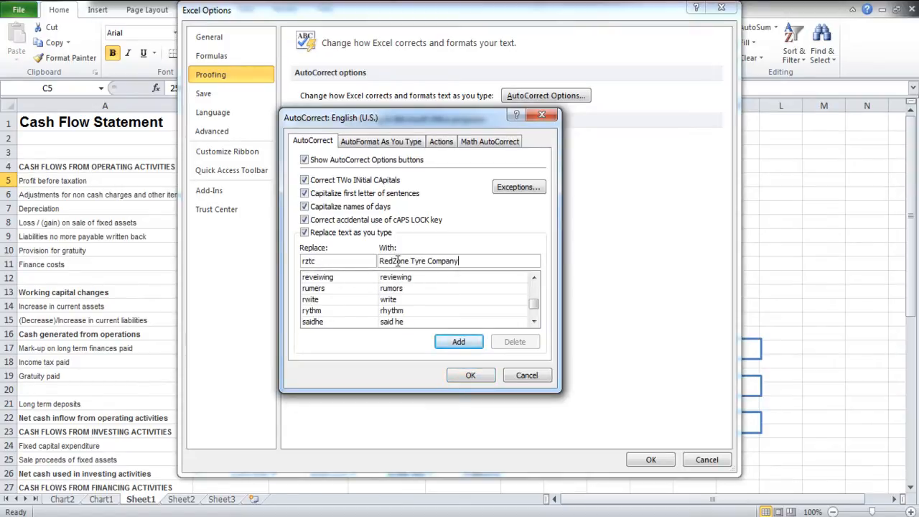
{"action": "left_click", "coordinate": [459, 342]}
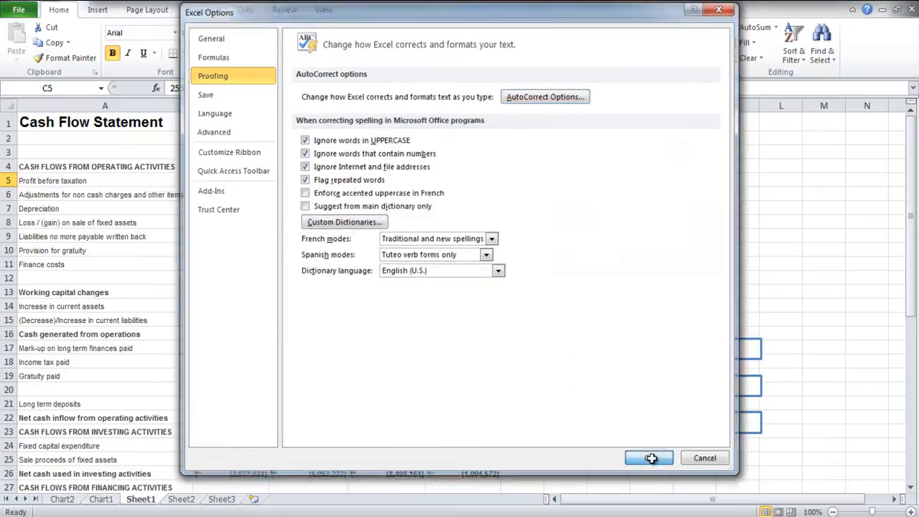
Enter 'rztc' in cell A2 so it expands to 'RedZone Tyre Company', then return to Excel Options.
{"action": "left_click", "coordinate": [649, 457]}
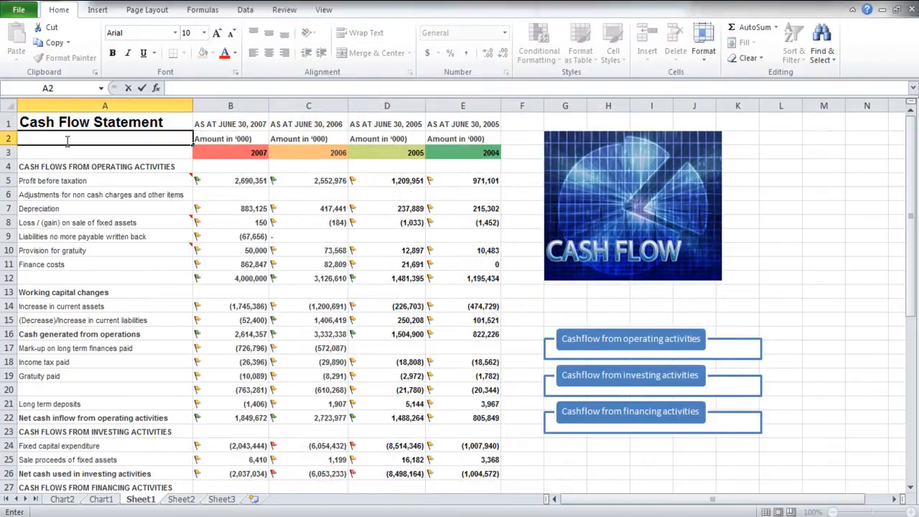
{"action": "type", "text": "rztc"}
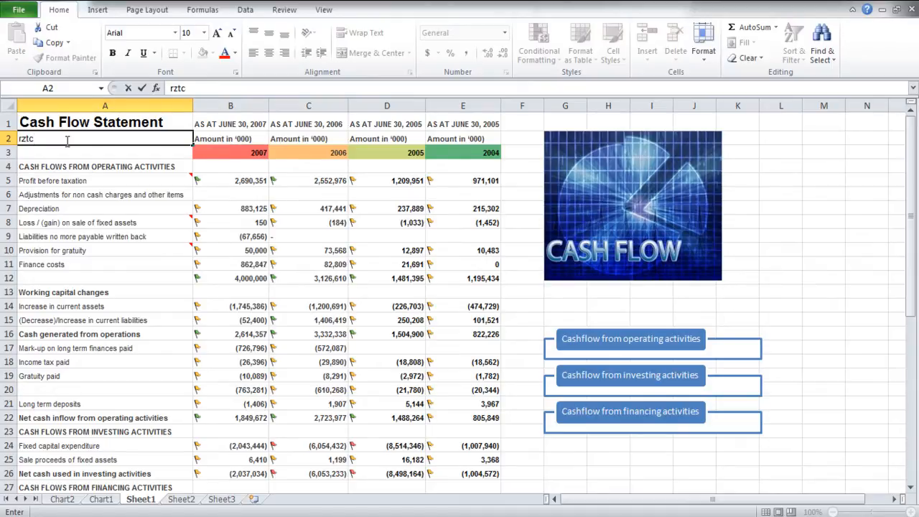
{"action": "type", "text": "RedZone Tyre Company"}
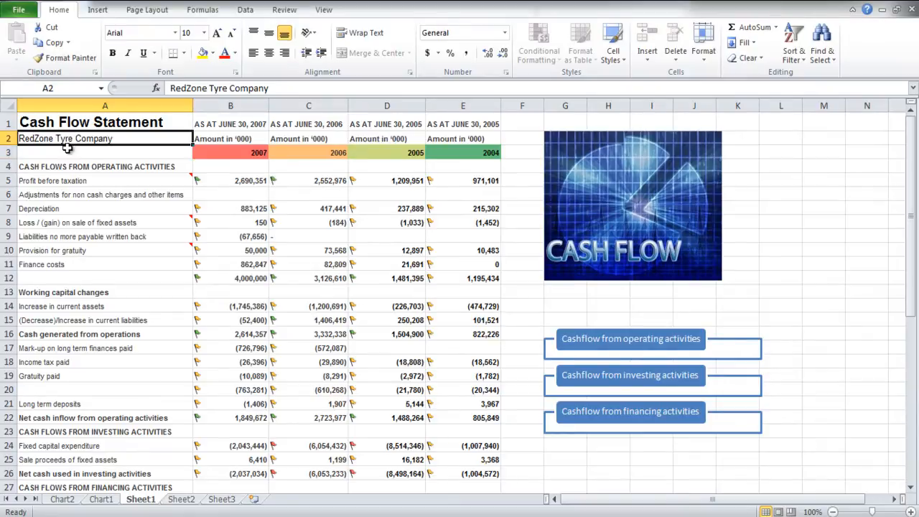
{"action": "left_click", "coordinate": [20, 9]}
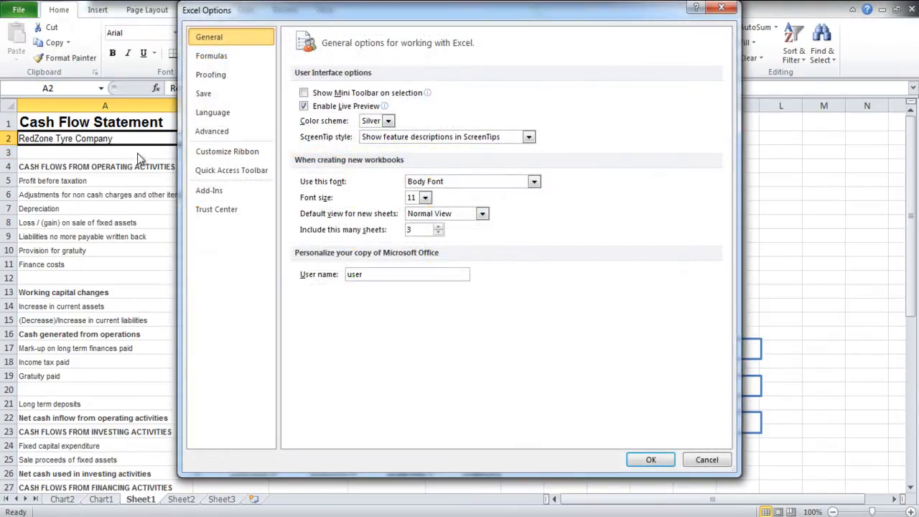
Set AutoRecover to save every 5 minutes, then review the Language and Advanced options.
{"action": "left_click", "coordinate": [204, 94]}
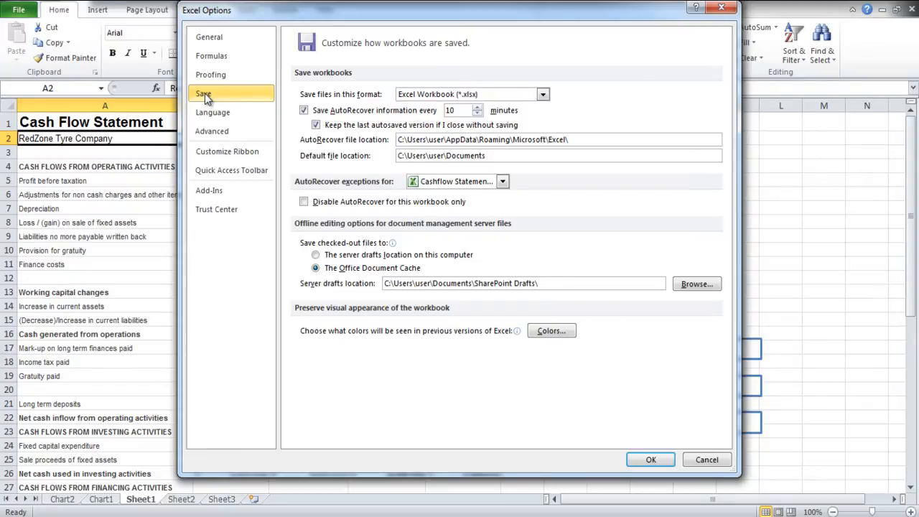
{"action": "mouse_move", "coordinate": [438, 125]}
{"action": "type", "text": "5"}
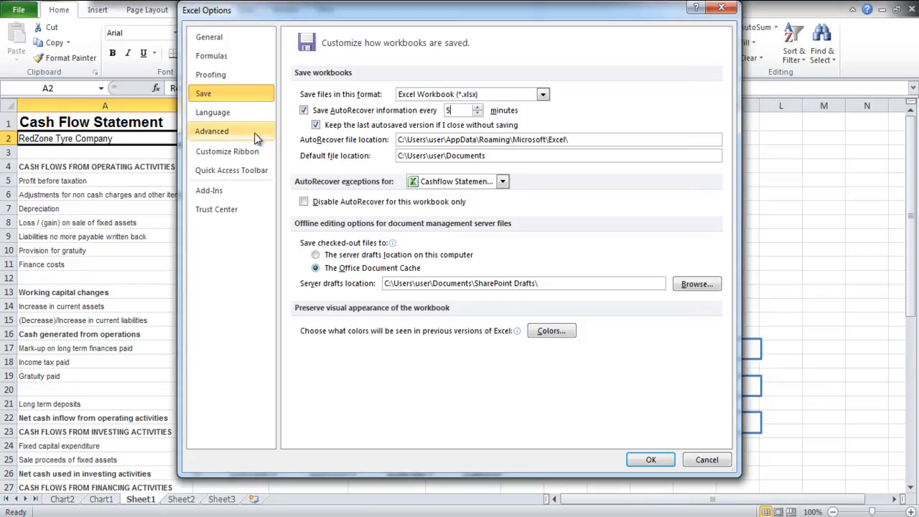
{"action": "left_click", "coordinate": [212, 112]}
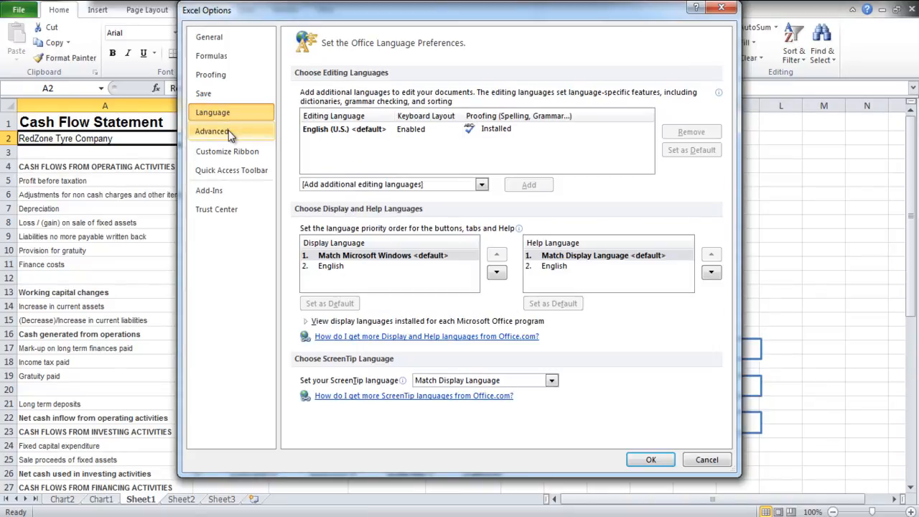
{"action": "left_click", "coordinate": [212, 131]}
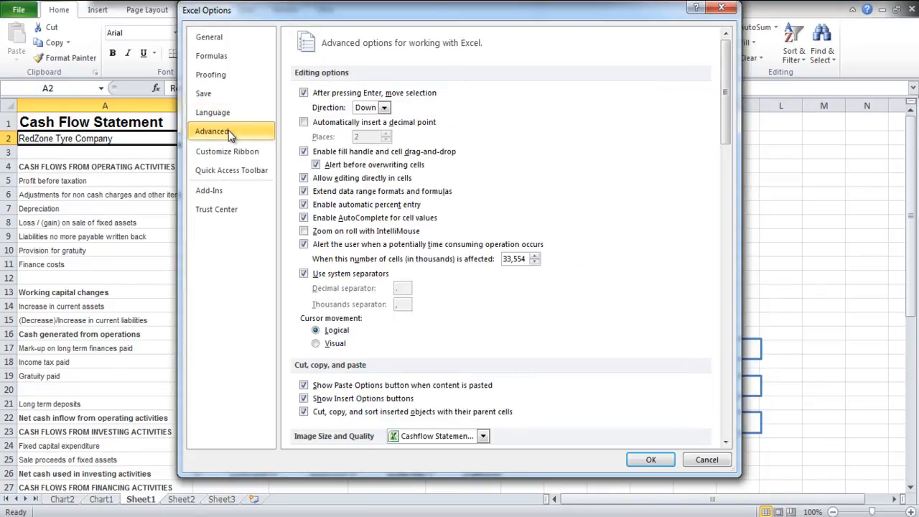